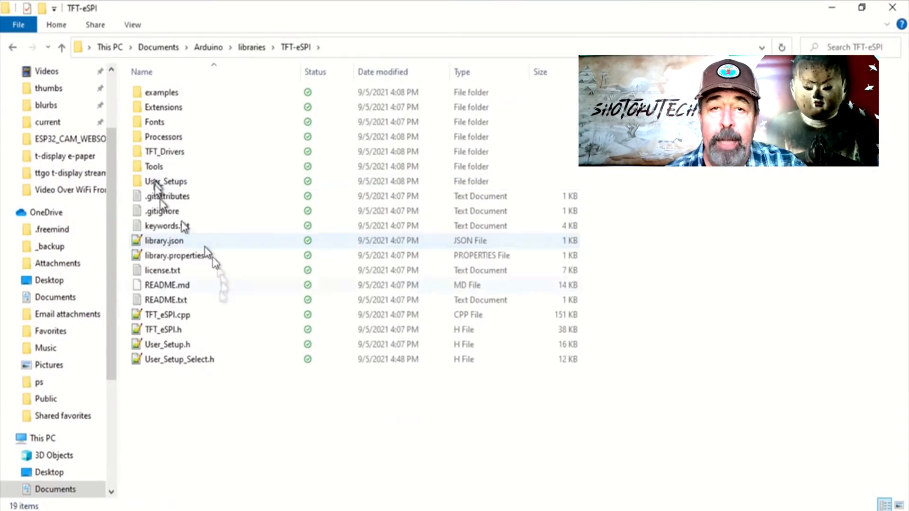
Step: Open User_Setup.h in Notepad++ and scroll to its TFT_INVERSION colour-inversion defines
double_click(168, 345)
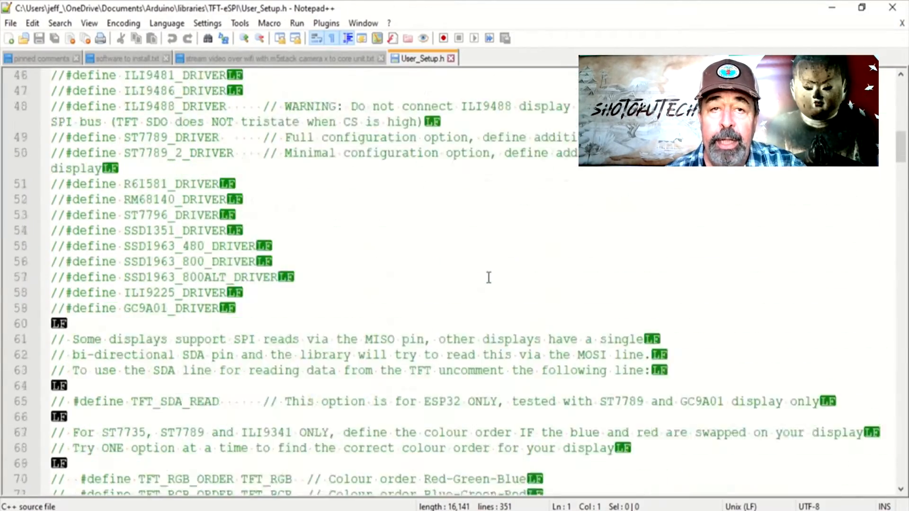
scroll("down", 3)
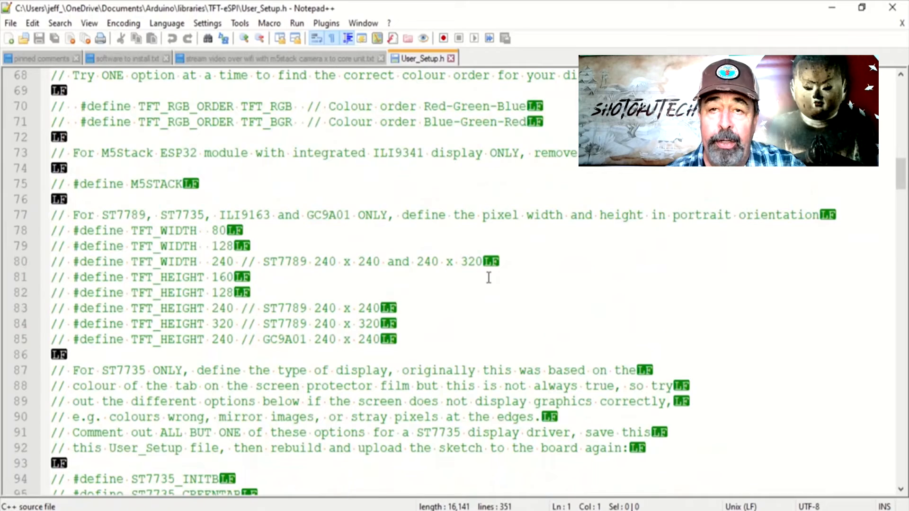
scroll("down", 3)
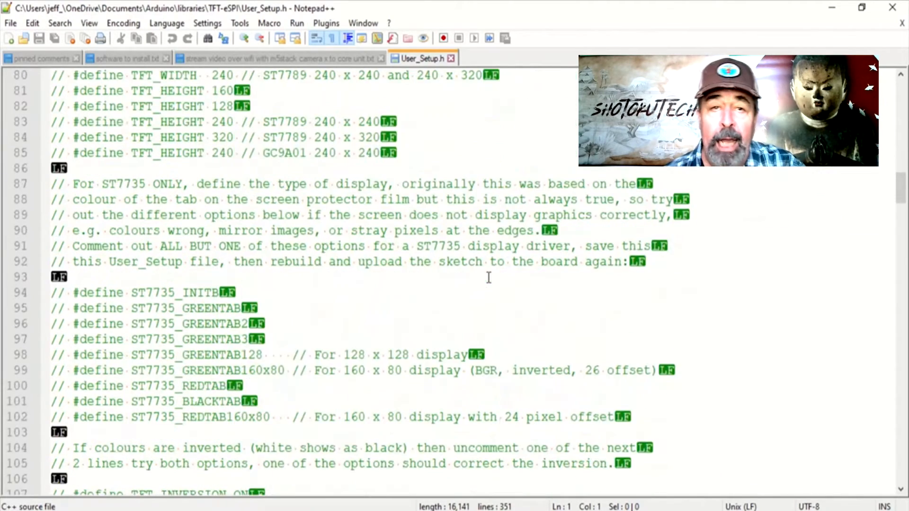
scroll("down", 3)
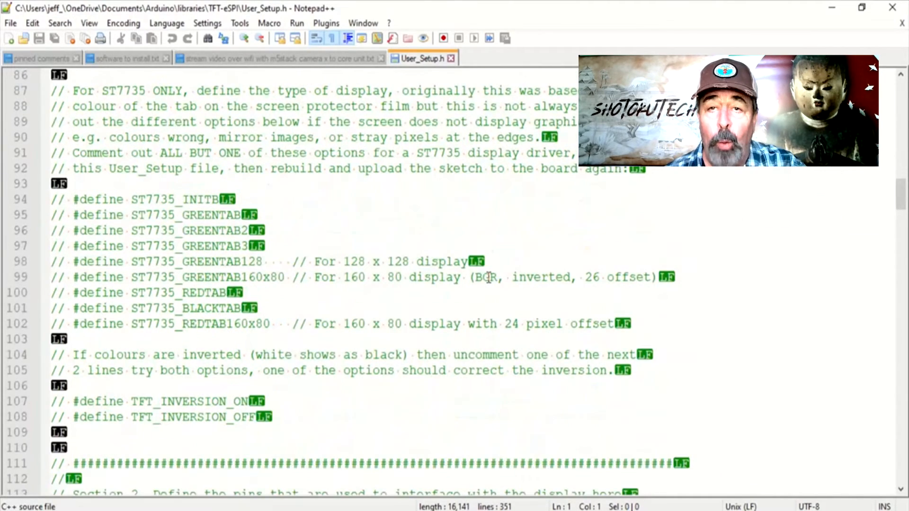
scroll("down", 3)
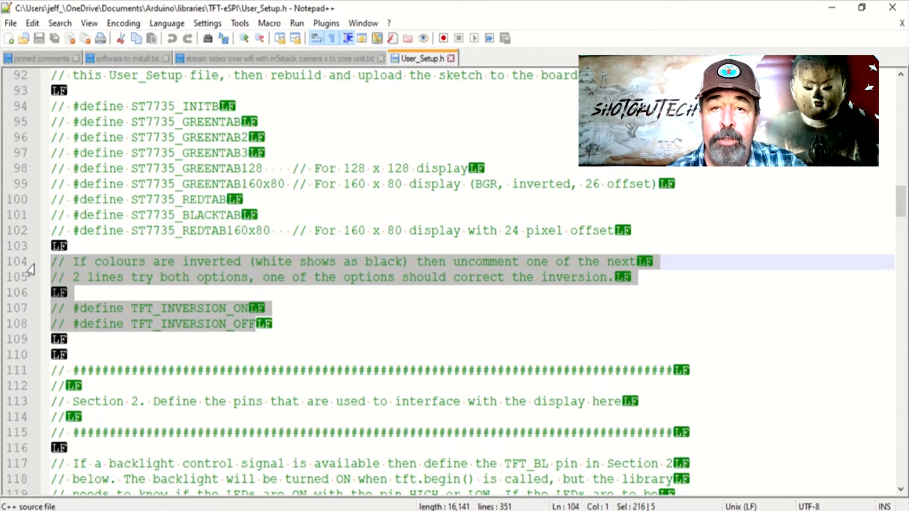
mouse_move(417, 293)
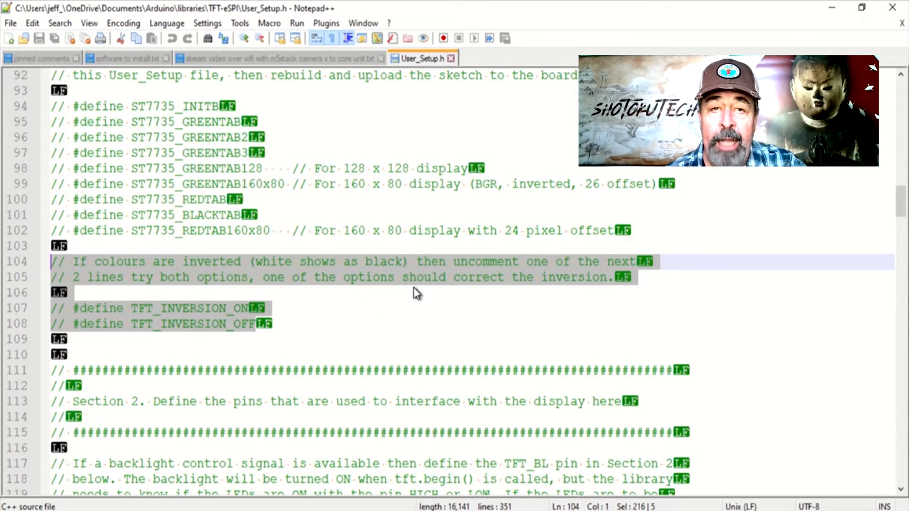
mouse_move(312, 282)
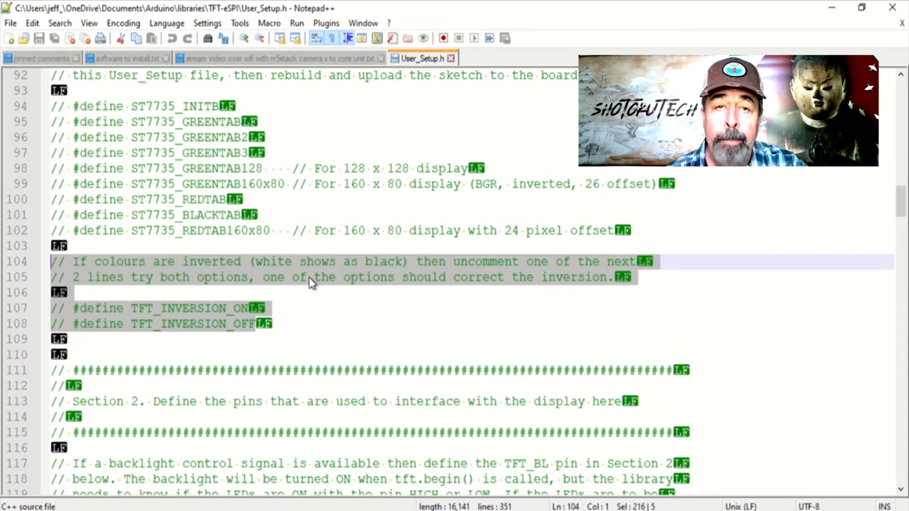
Step: Copy the colour-inversion comment and TFT_INVERSION_ON/OFF define lines via the context menu
right_click(311, 283)
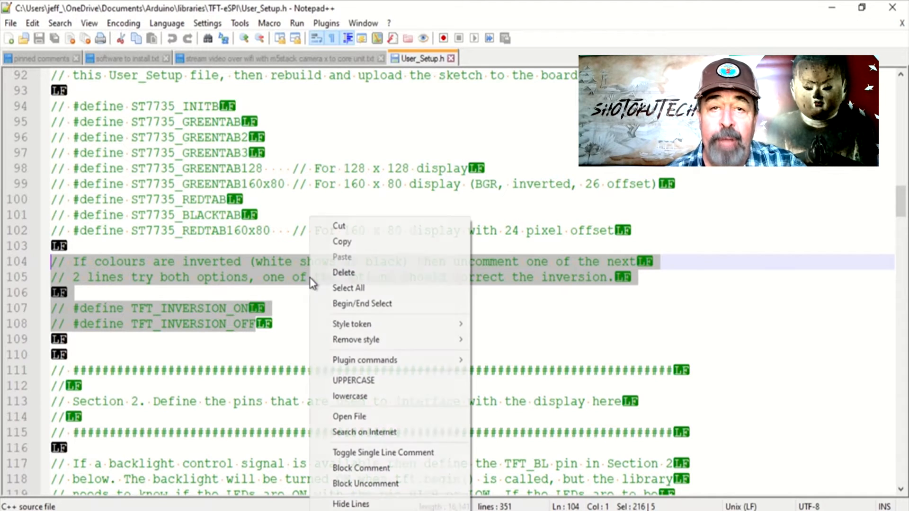
mouse_move(354, 241)
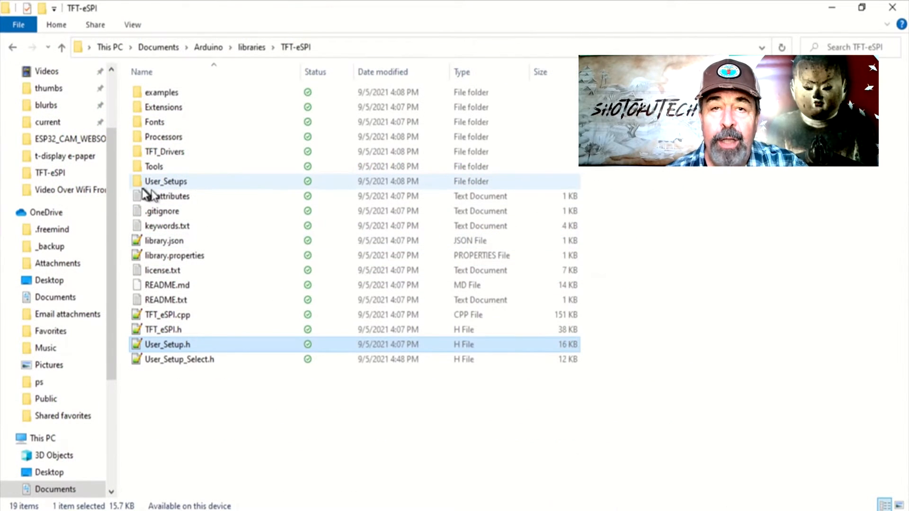
Step: Open Setup12_M5Stack.h from User_Setups and position the cursor at the TFT_INVERSION_ON define
double_click(166, 181)
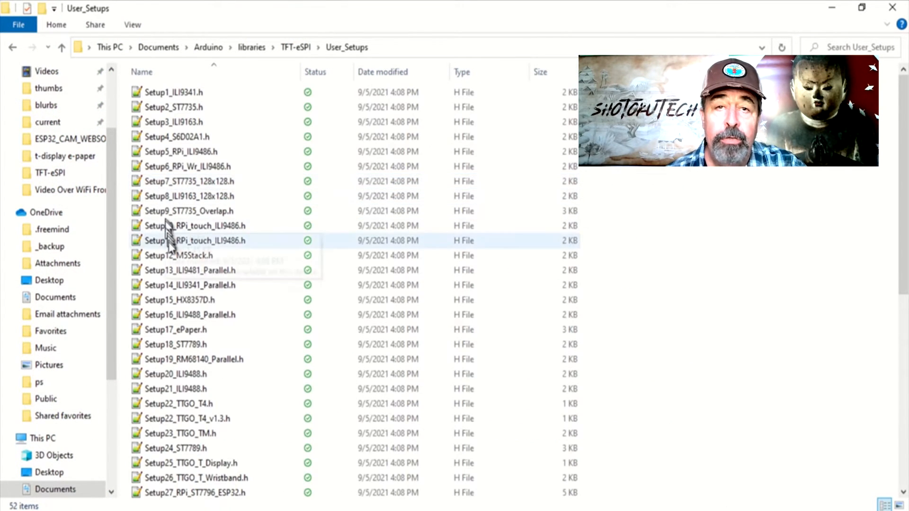
double_click(179, 256)
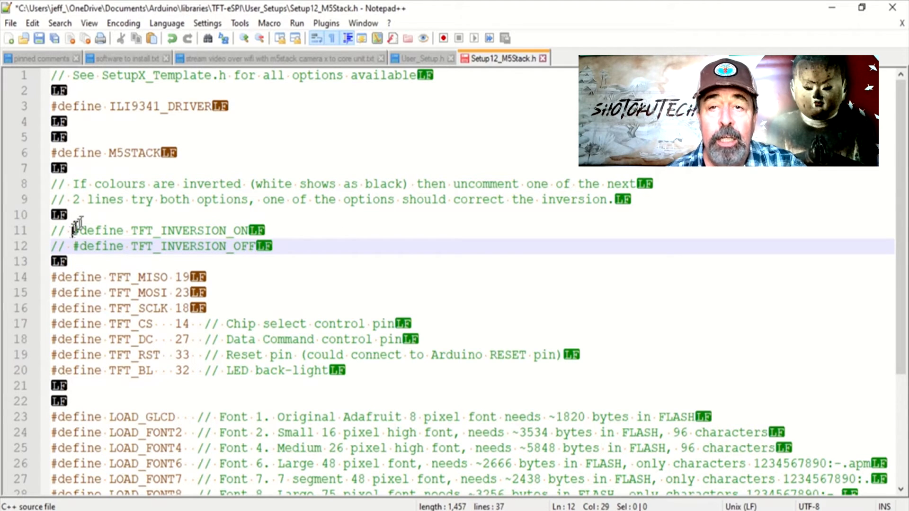
left_click(69, 231)
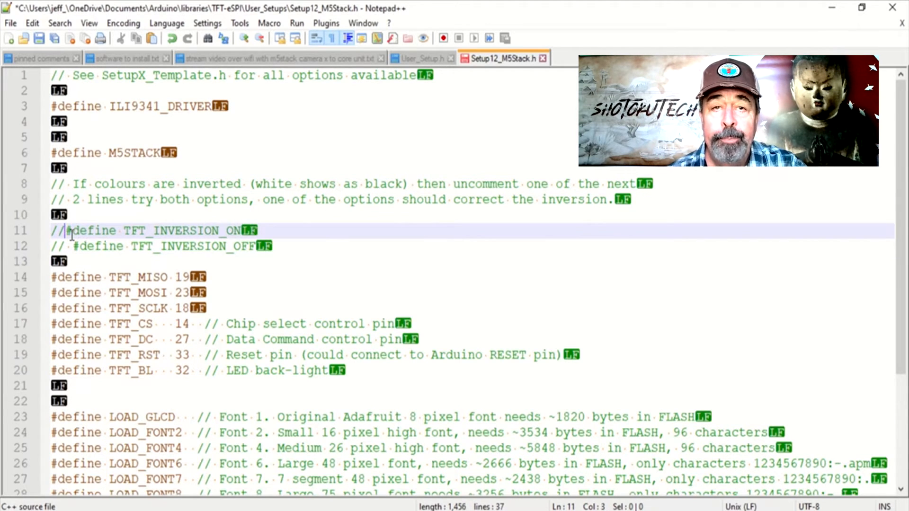